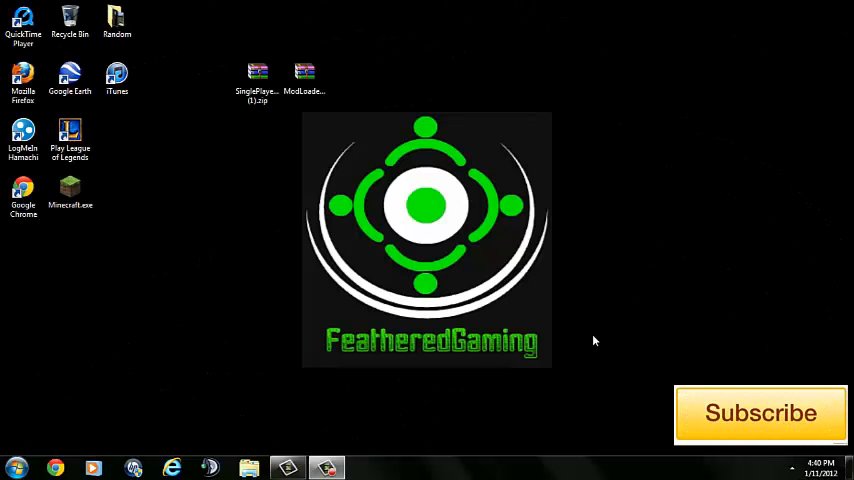
# - Select the second mod zip on the desktop and start a launcher search
pyautogui.click(256, 77)
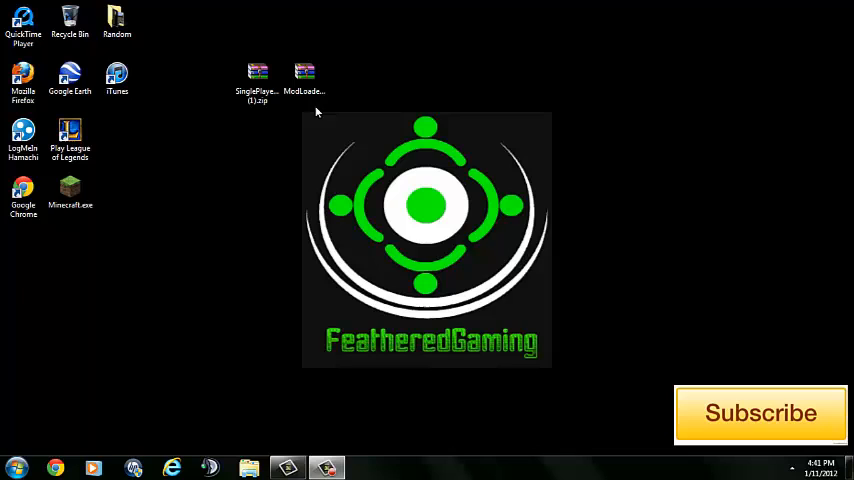
pyautogui.moveTo(214, 160)
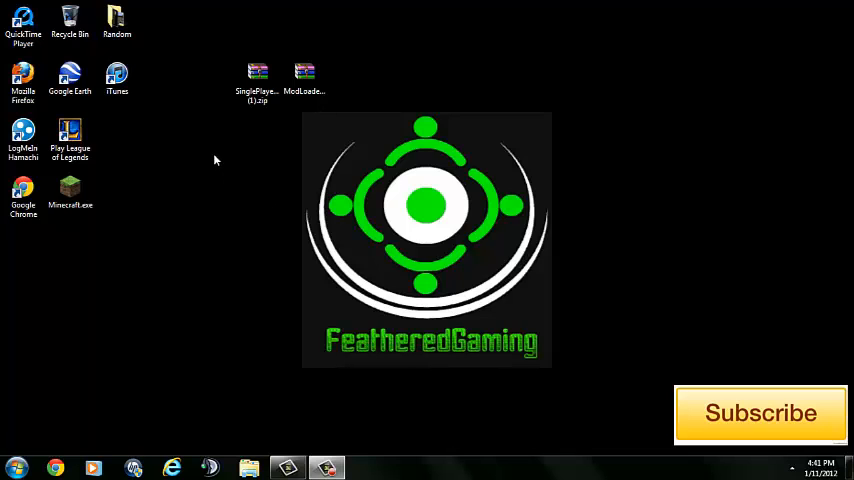
pyautogui.click(304, 75)
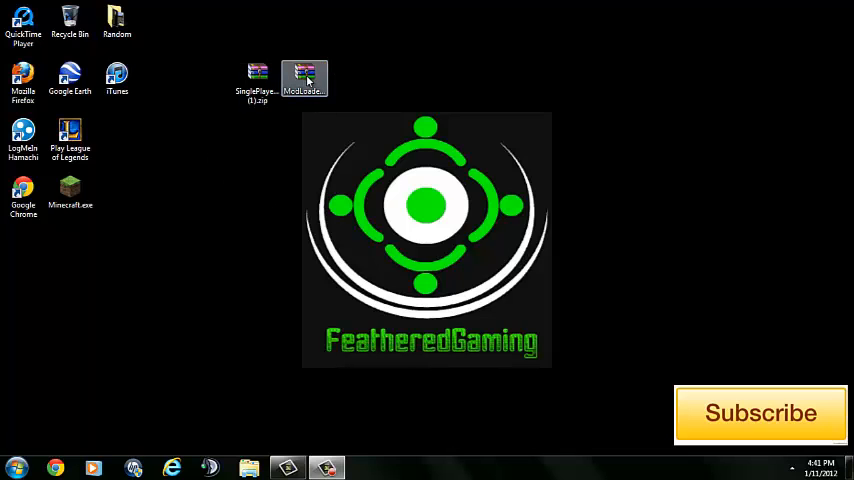
pyautogui.click(17, 462)
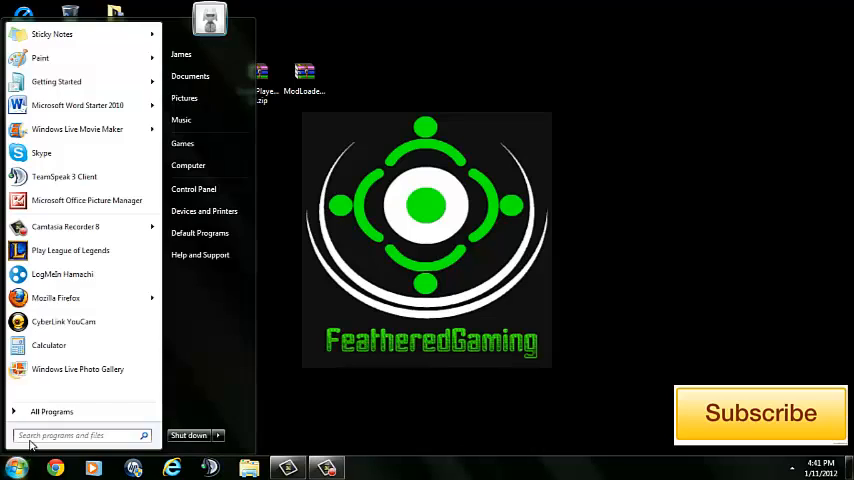
pyautogui.moveTo(100, 237)
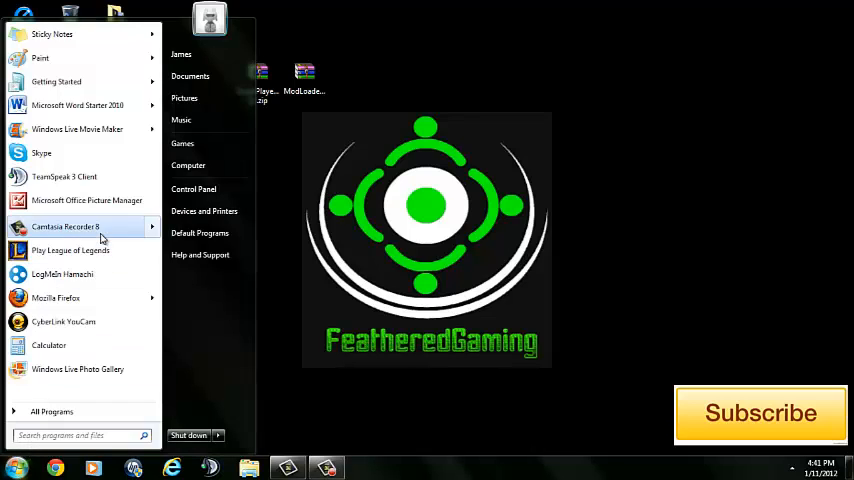
pyautogui.moveTo(52, 432)
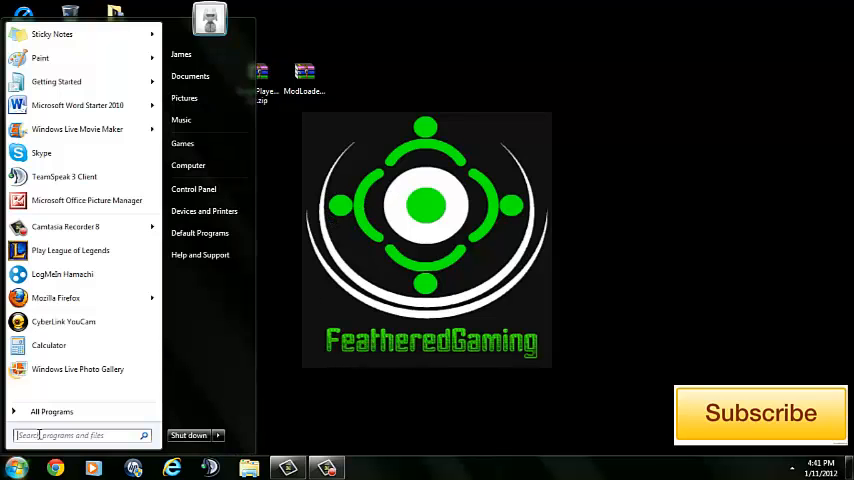
pyautogui.write('%')
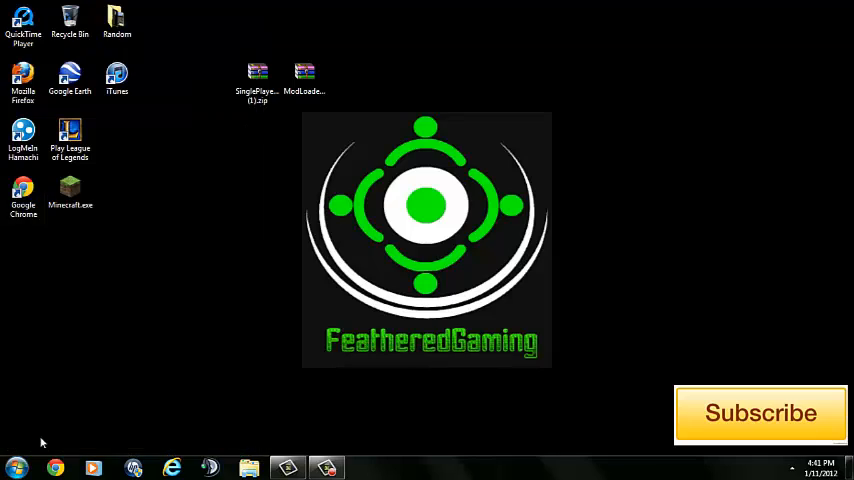
# - From Roaming, go into .minecraft then bin, and open minecraft.jar in WinRAR
pyautogui.click(247, 466)
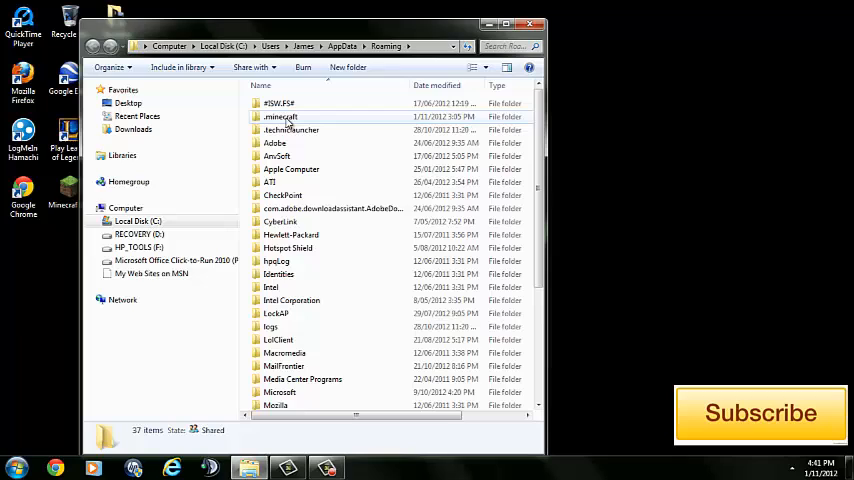
pyautogui.doubleClick(282, 116)
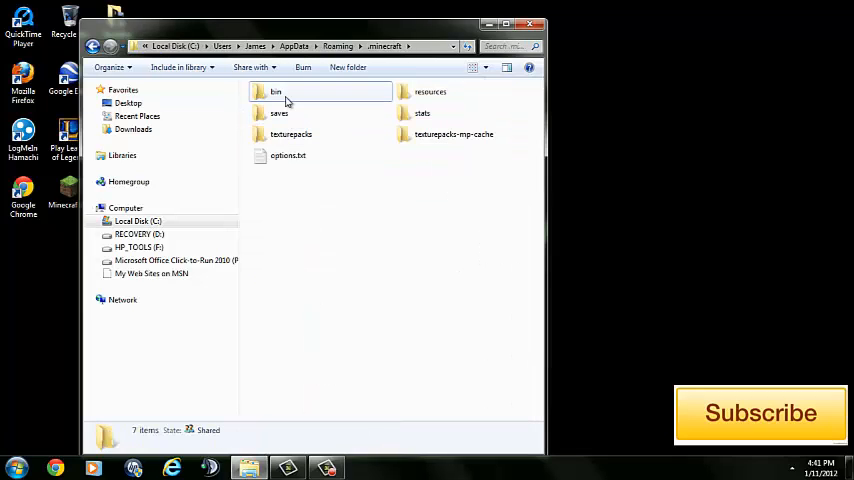
pyautogui.doubleClick(276, 91)
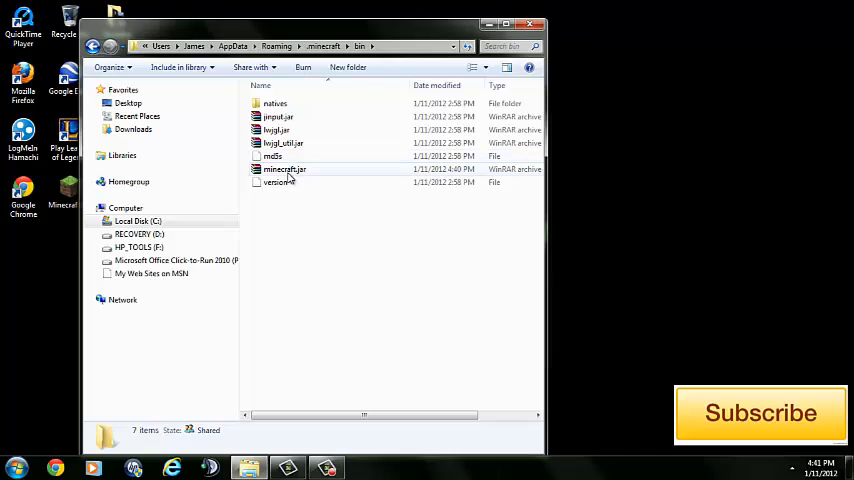
pyautogui.doubleClick(284, 168)
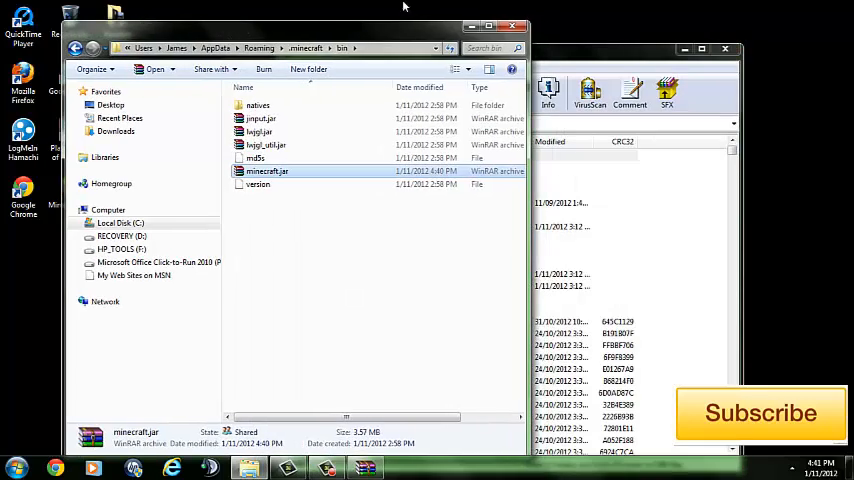
# - Bring the minecraft.jar archive forward and show the actions for its META-INF folder
pyautogui.doubleClick(266, 171)
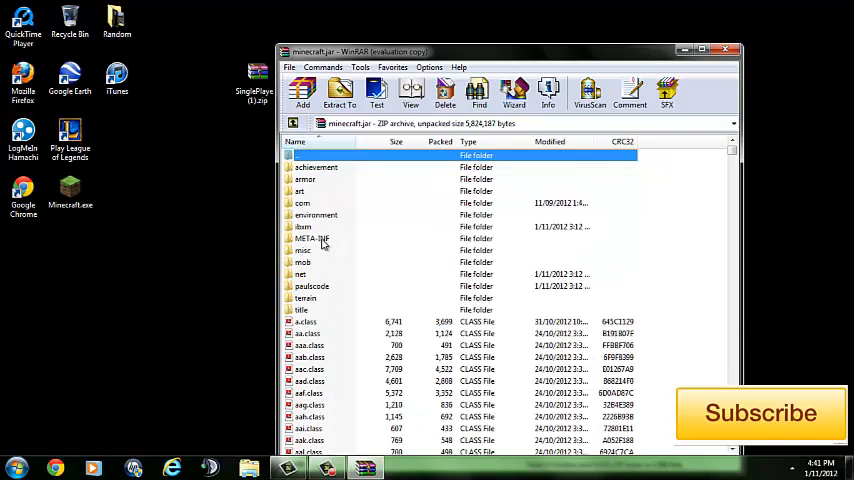
pyautogui.rightClick(312, 238)
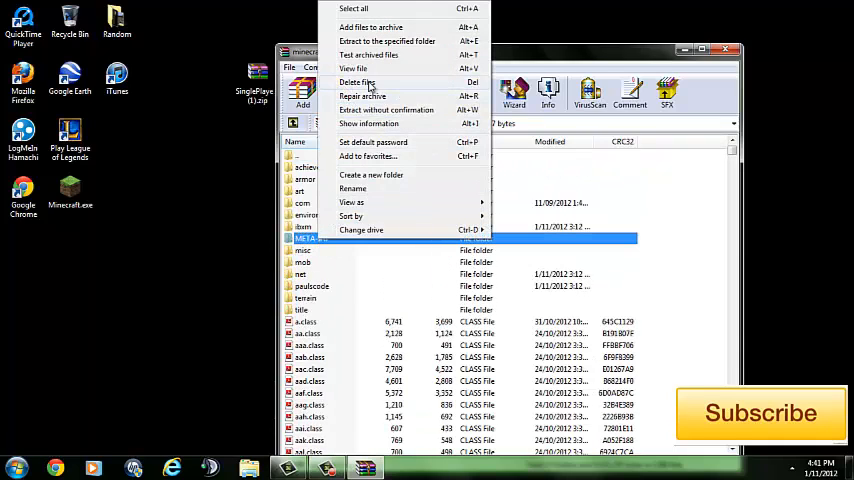